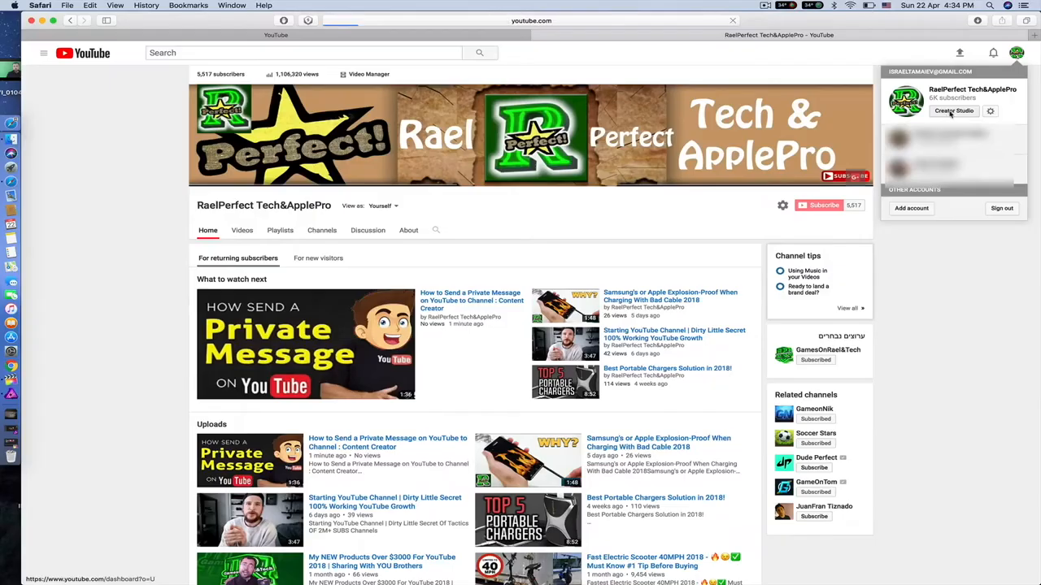
Open the Fast Electric Scooter 40MPH 2018 video's Monetization tab from Video Manager.
left_click(954, 110)
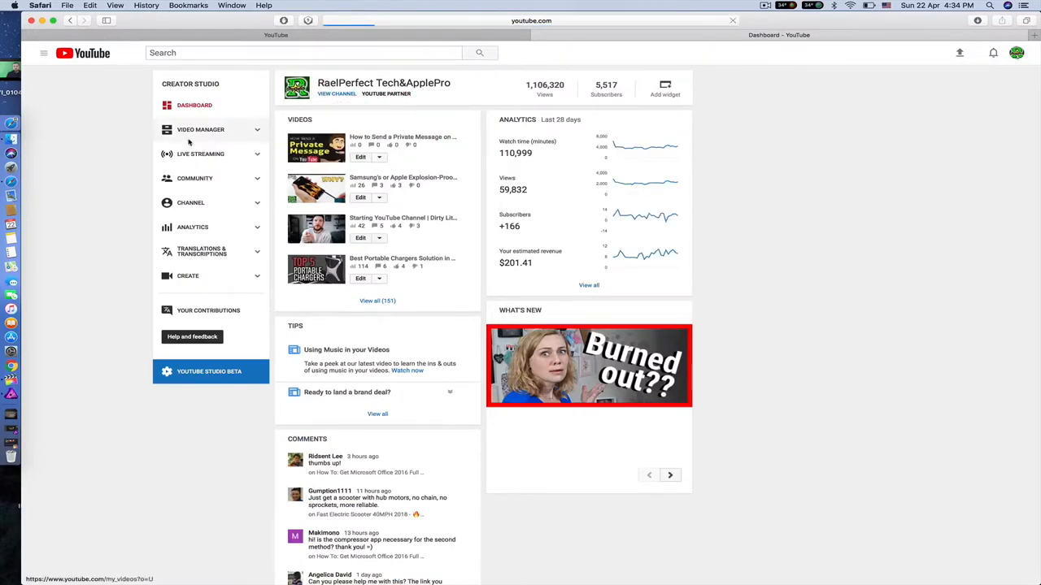
left_click(199, 129)
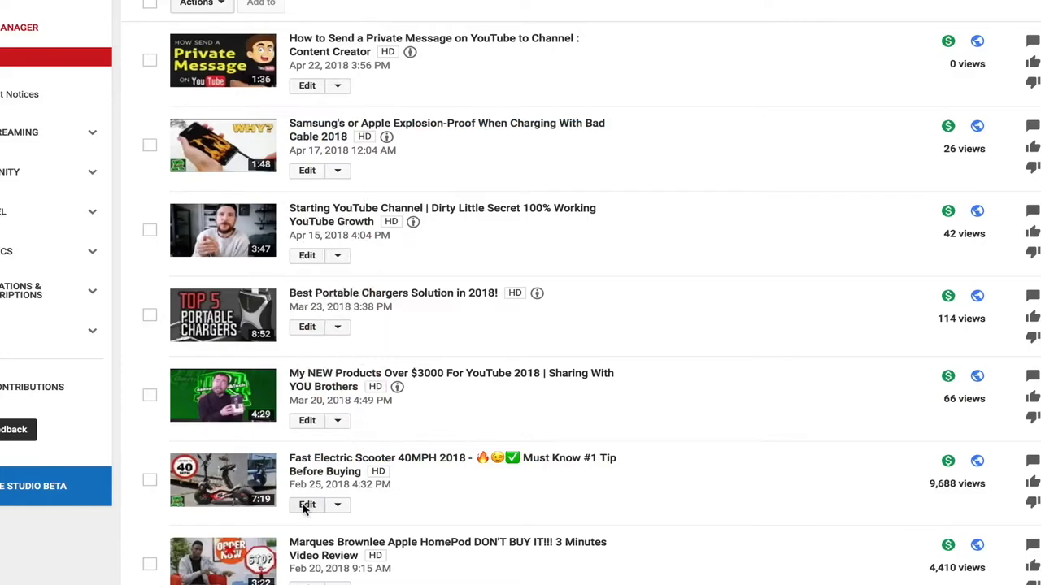
left_click(307, 505)
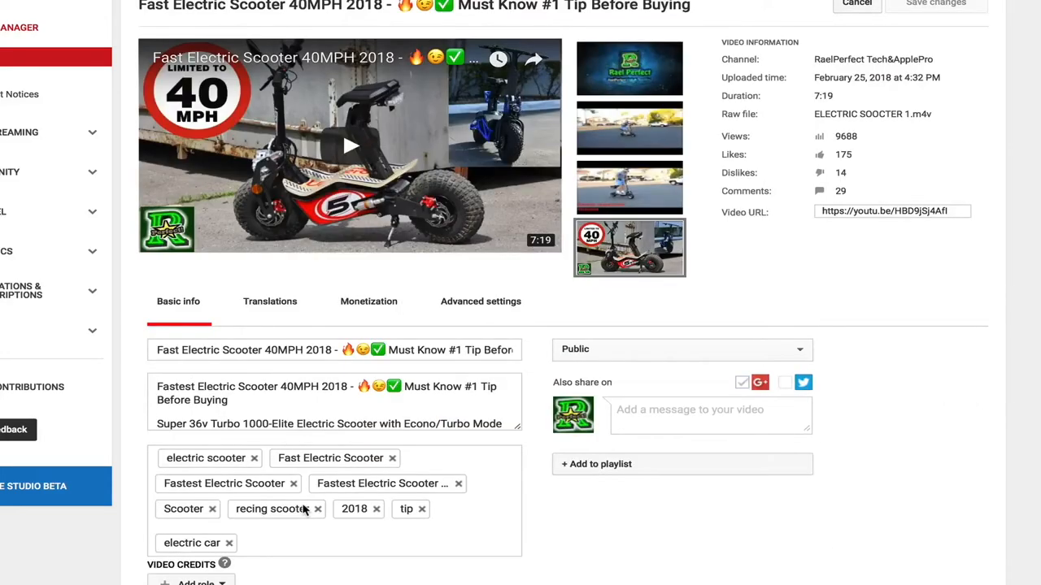
left_click(368, 302)
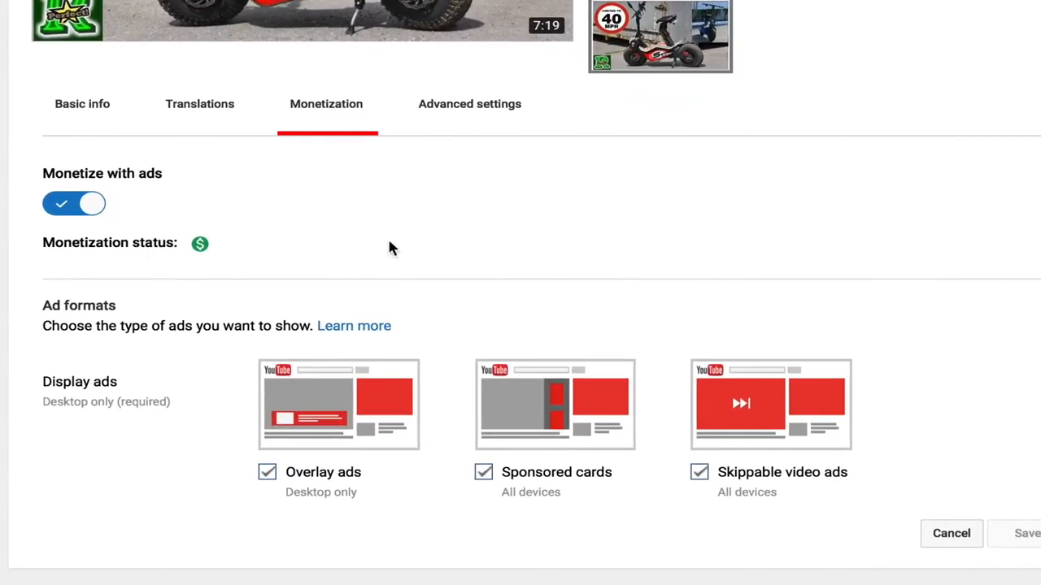
mouse_move(787, 363)
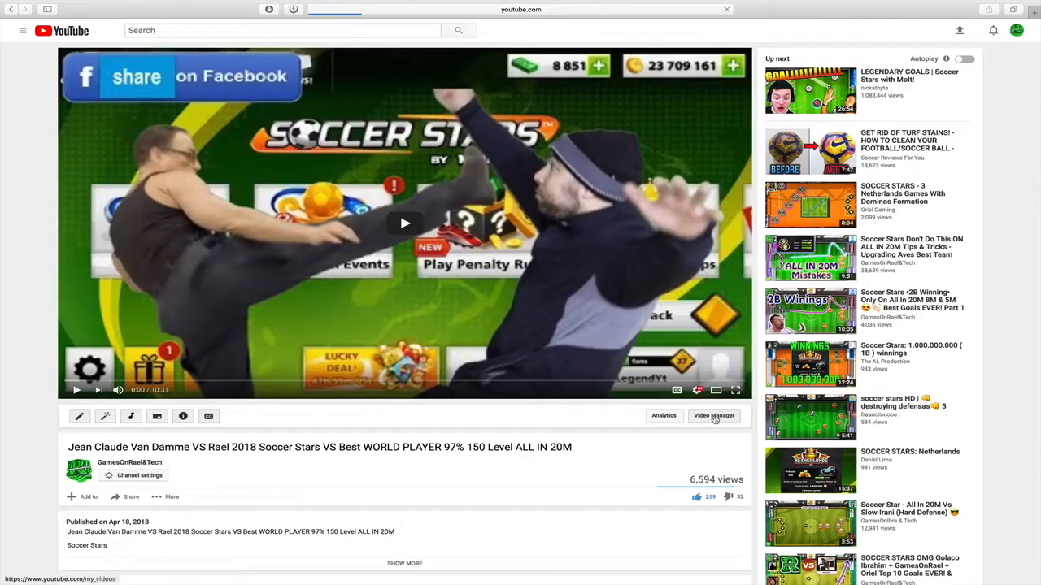
Open the Soccer Stars full live game video's Monetization tab and tick the After video ad break.
left_click(713, 416)
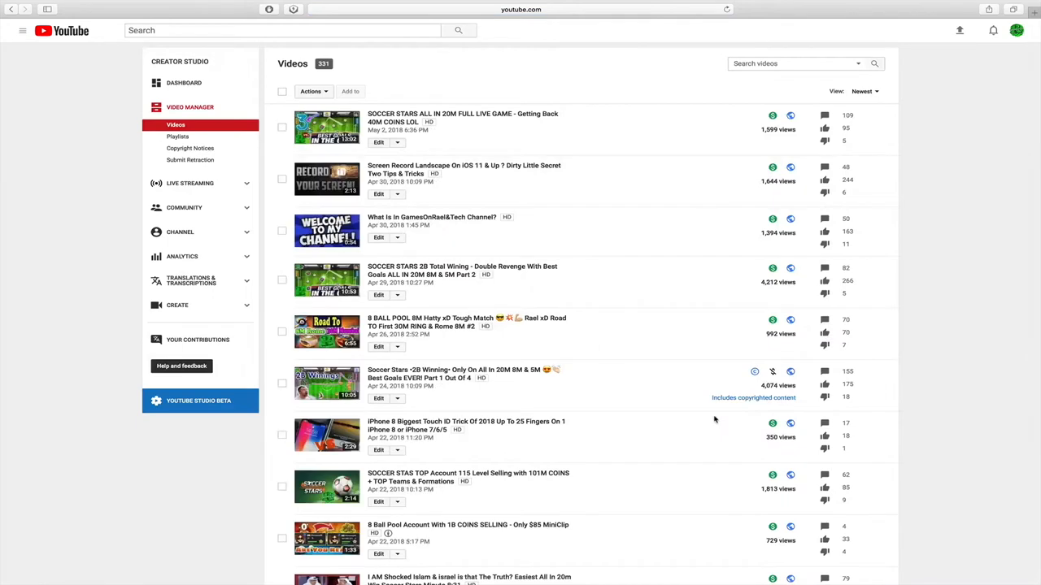
mouse_move(378, 143)
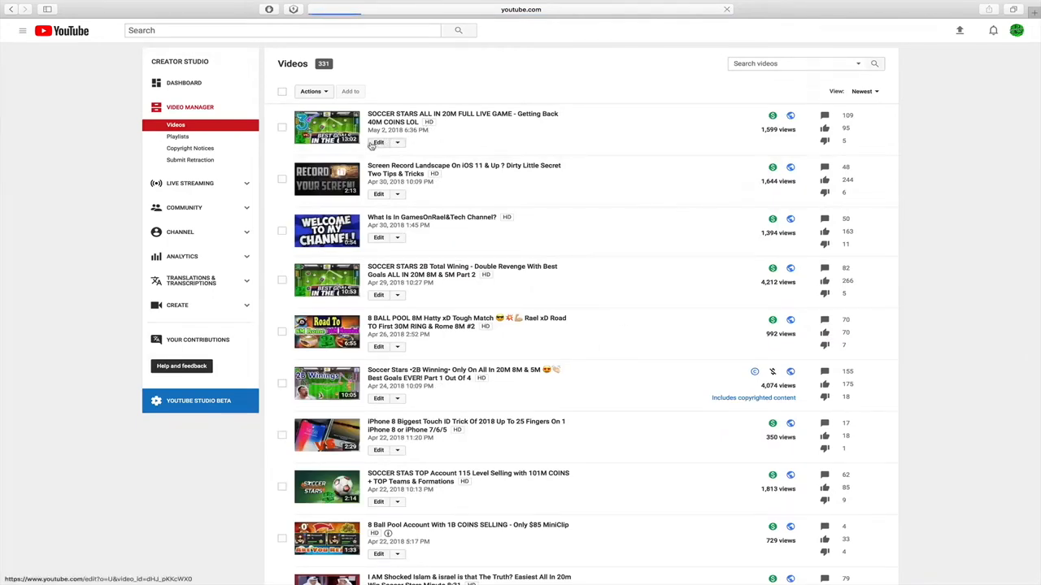
left_click(377, 142)
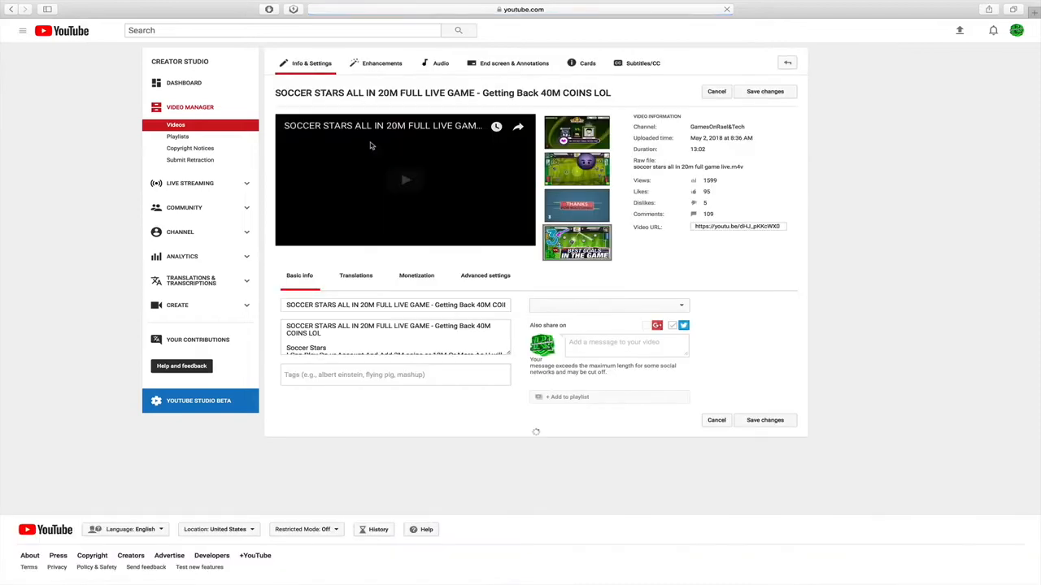
left_click(416, 275)
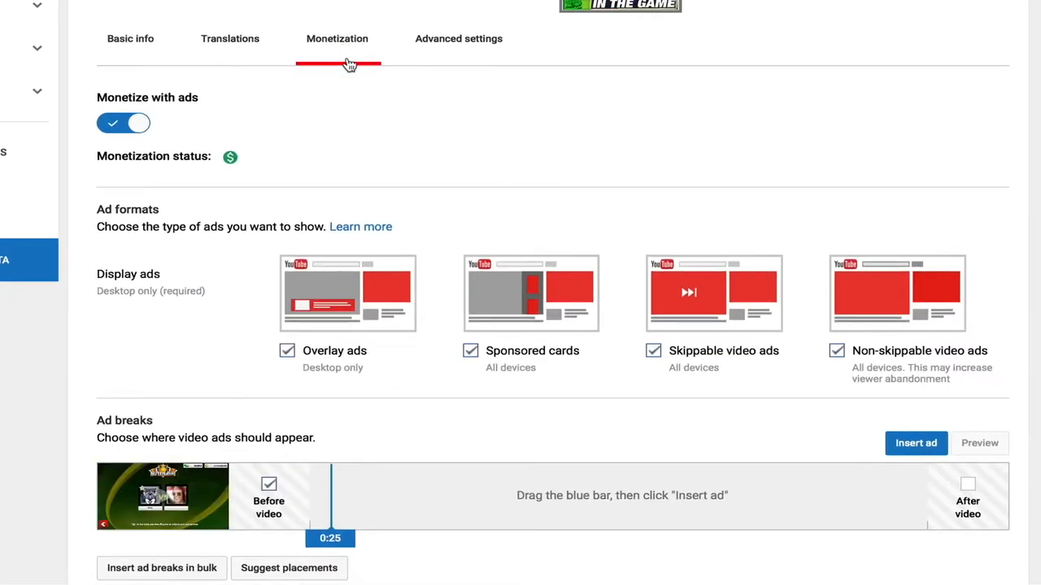
scroll("down", 3)
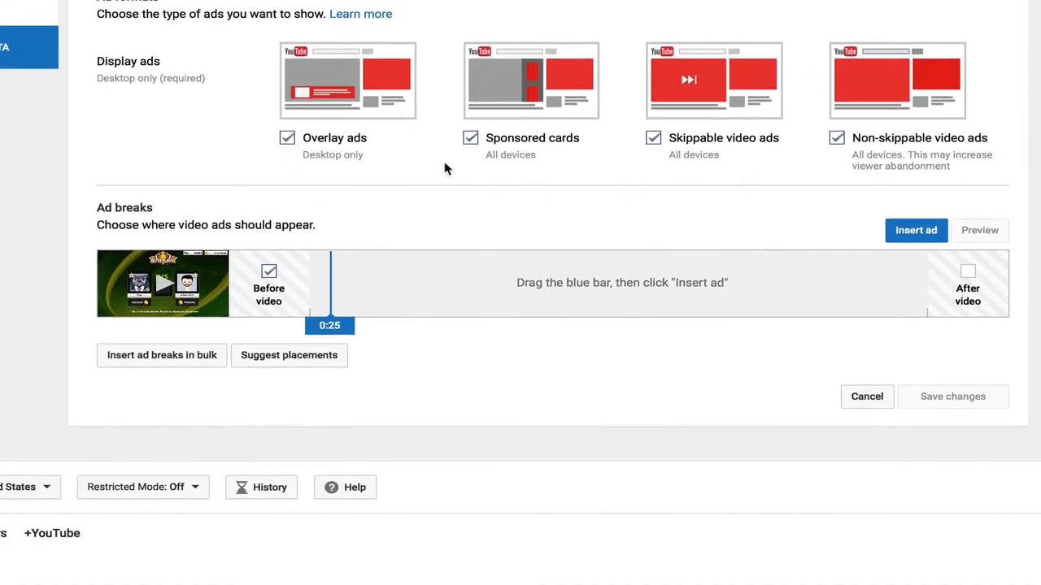
left_click(966, 272)
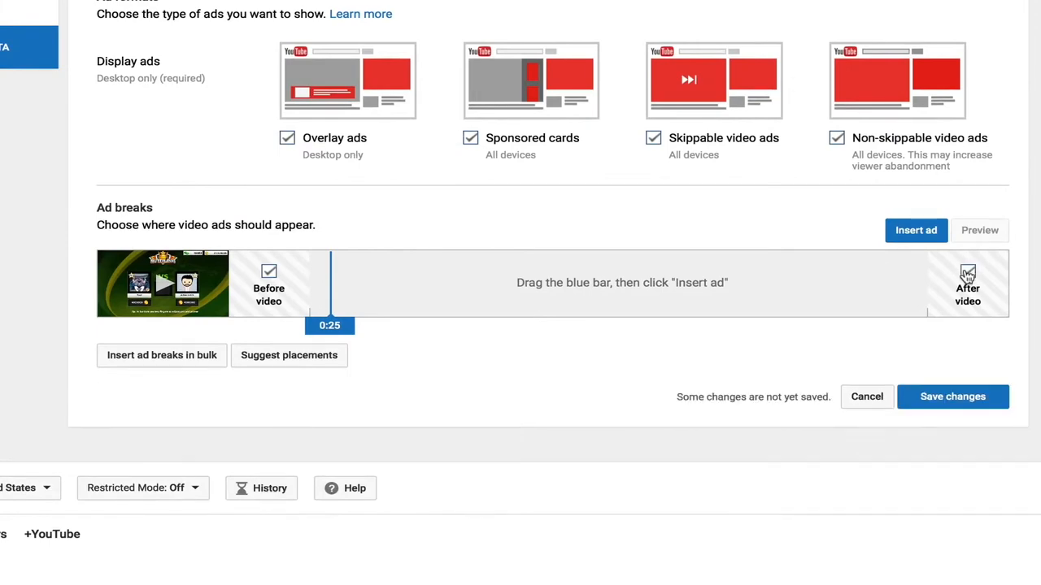
left_click(953, 397)
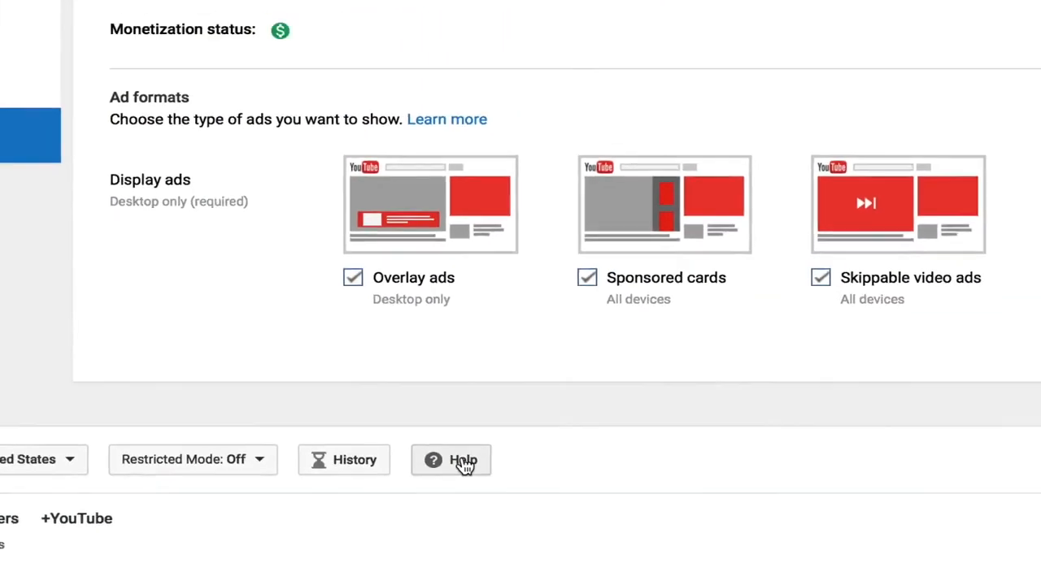
From Help, choose Creator support for Monetization and AdSense and start an email request.
left_click(450, 460)
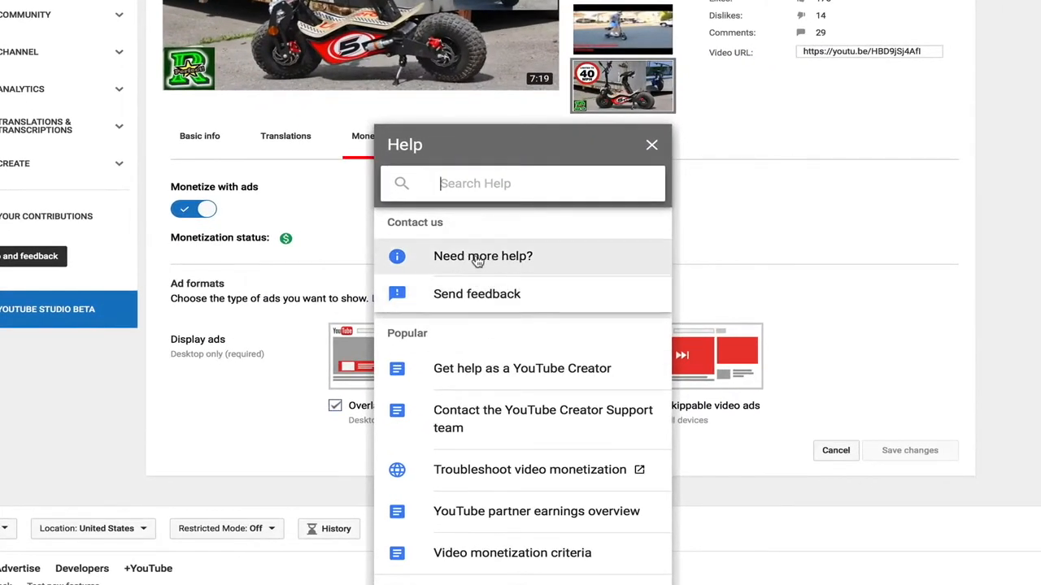
left_click(483, 256)
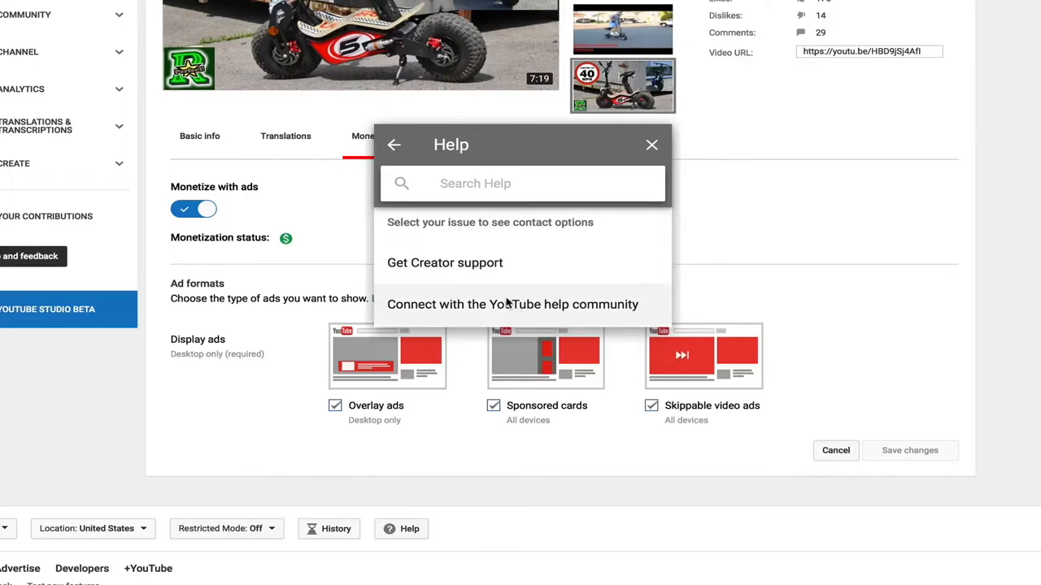
mouse_move(430, 262)
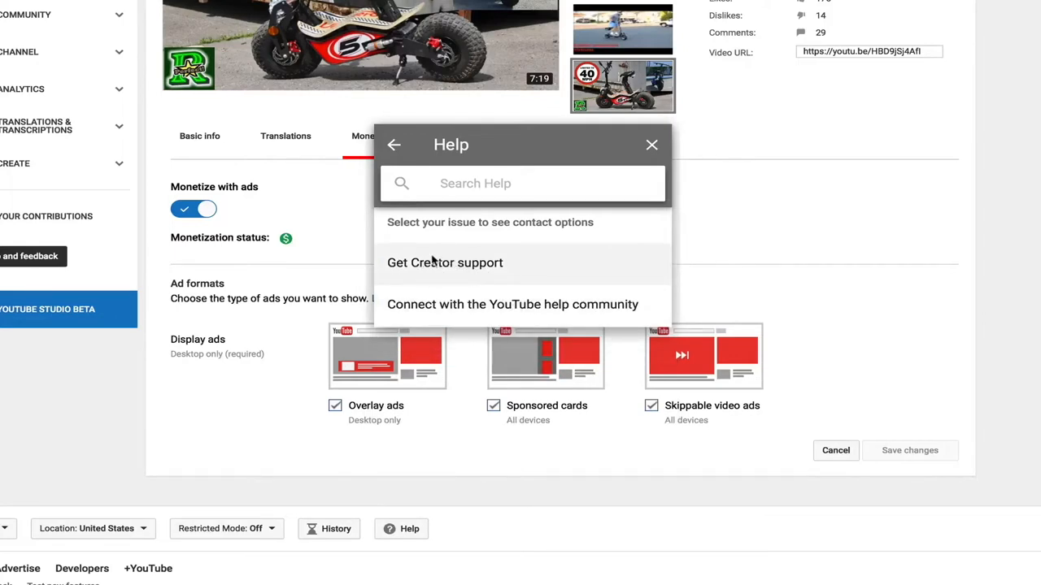
left_click(444, 263)
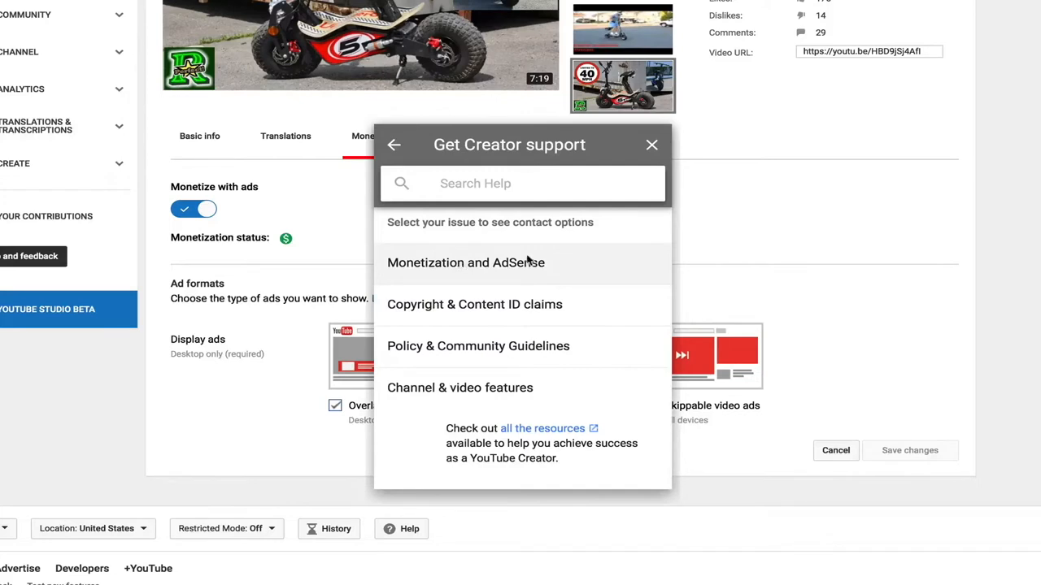
mouse_move(468, 263)
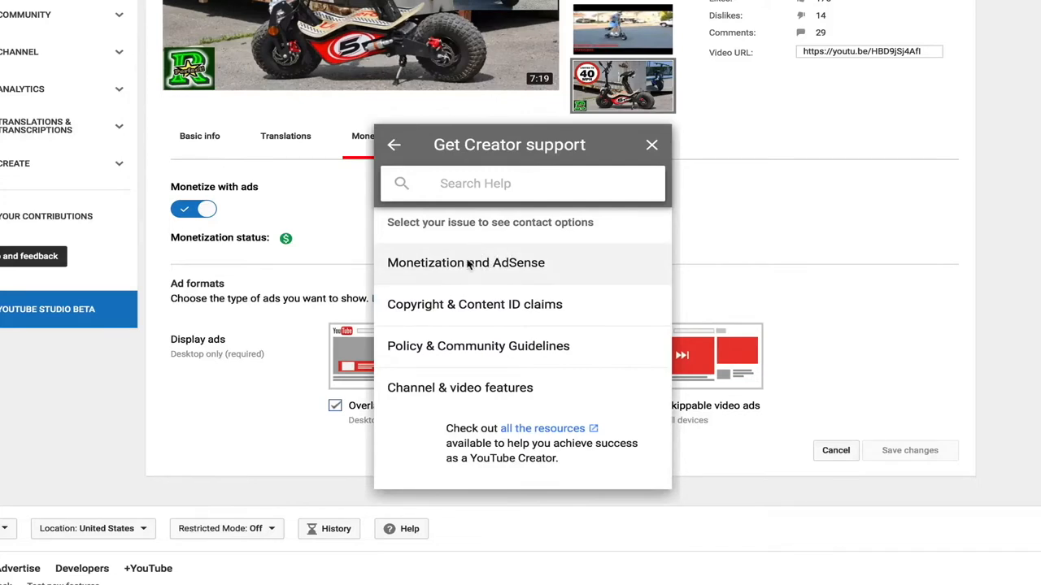
left_click(466, 263)
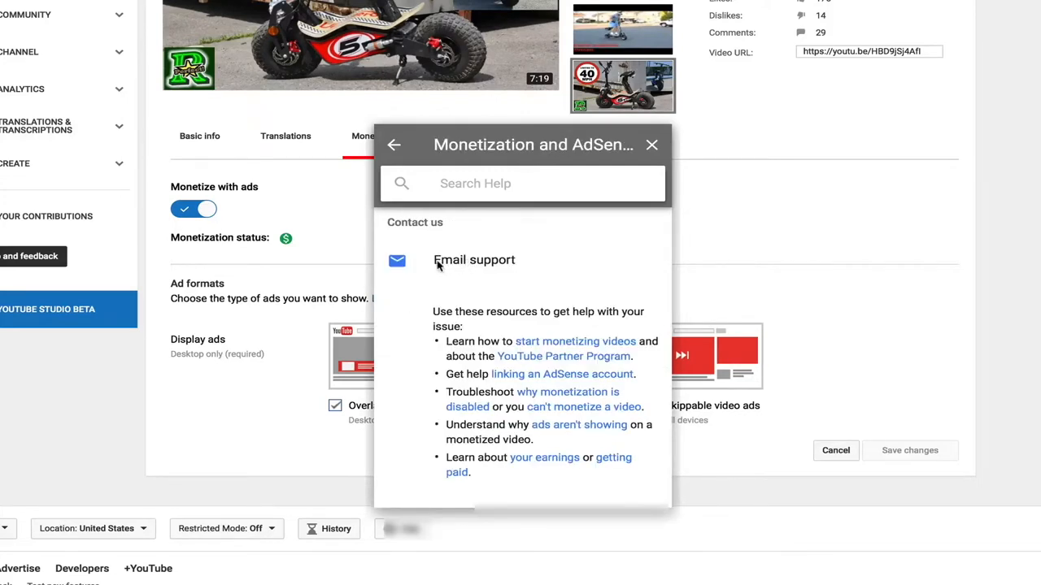
left_click(473, 259)
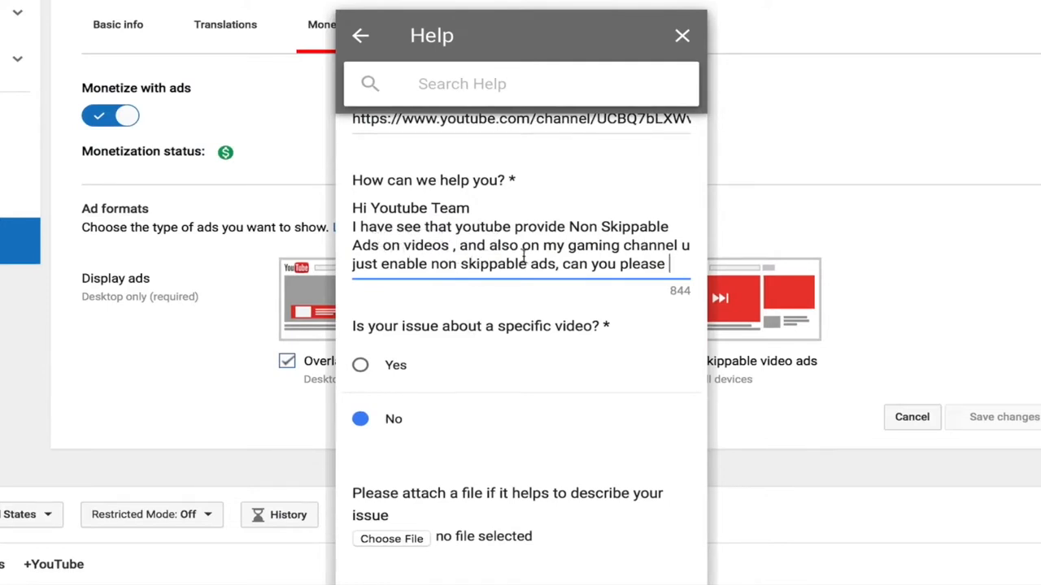
mouse_move(405, 279)
type(" enable so on , on this channel as well! thank you in advance :)")
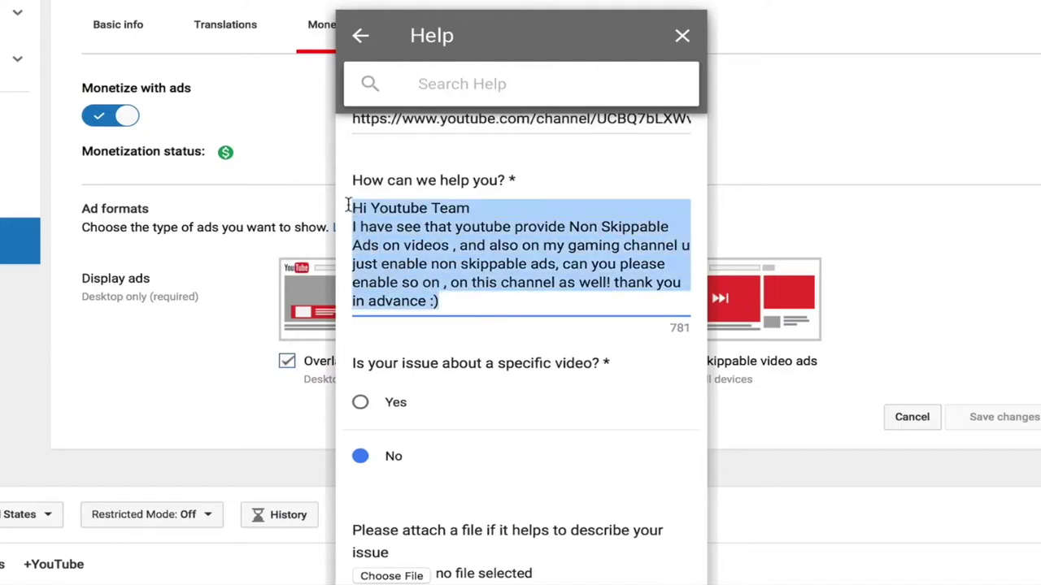
Scroll down the non-skippable ads support request form toward the file attachment.
scroll("down", 3)
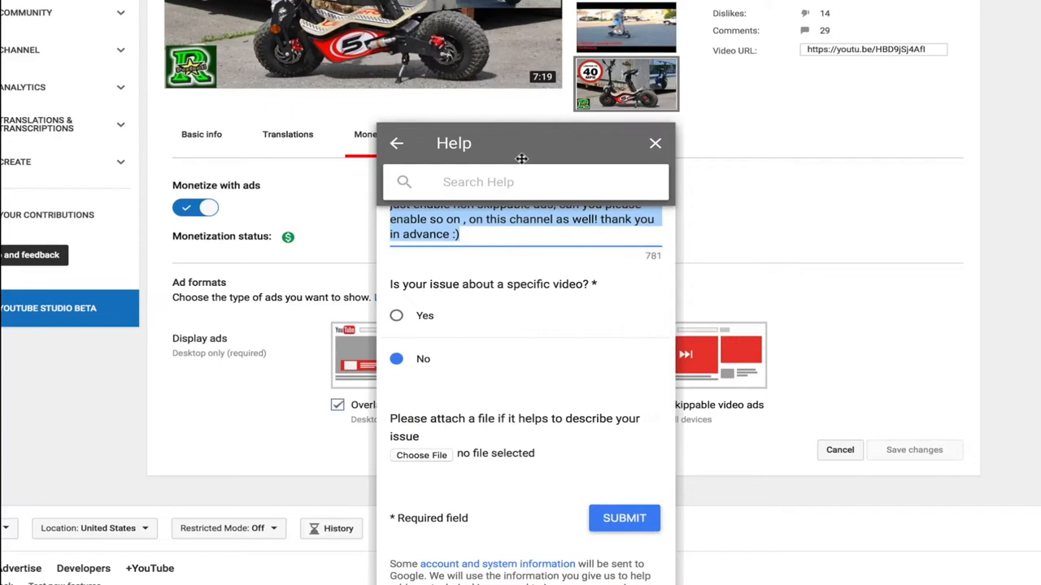
mouse_move(432, 415)
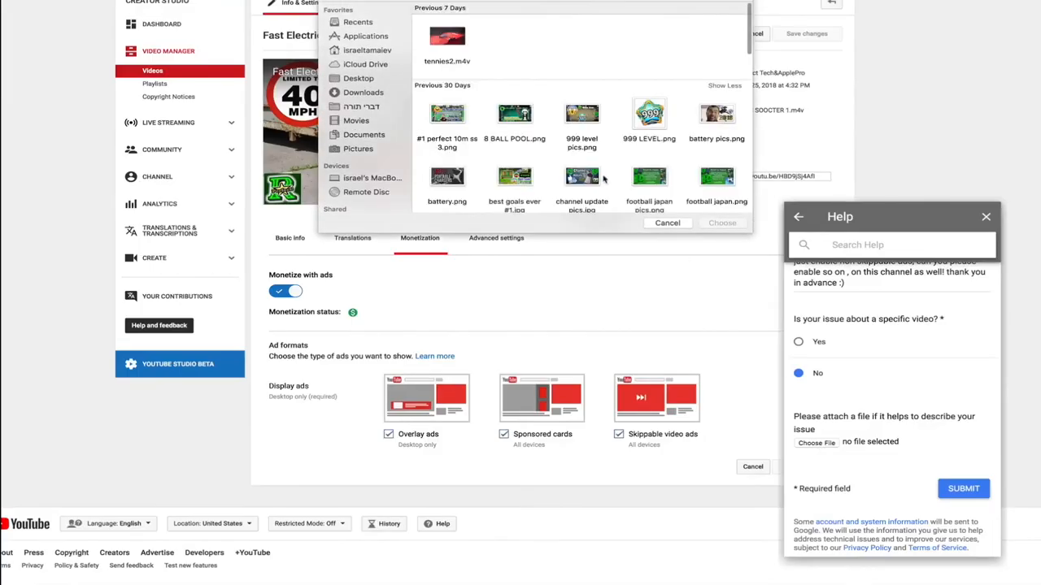
mouse_move(359, 78)
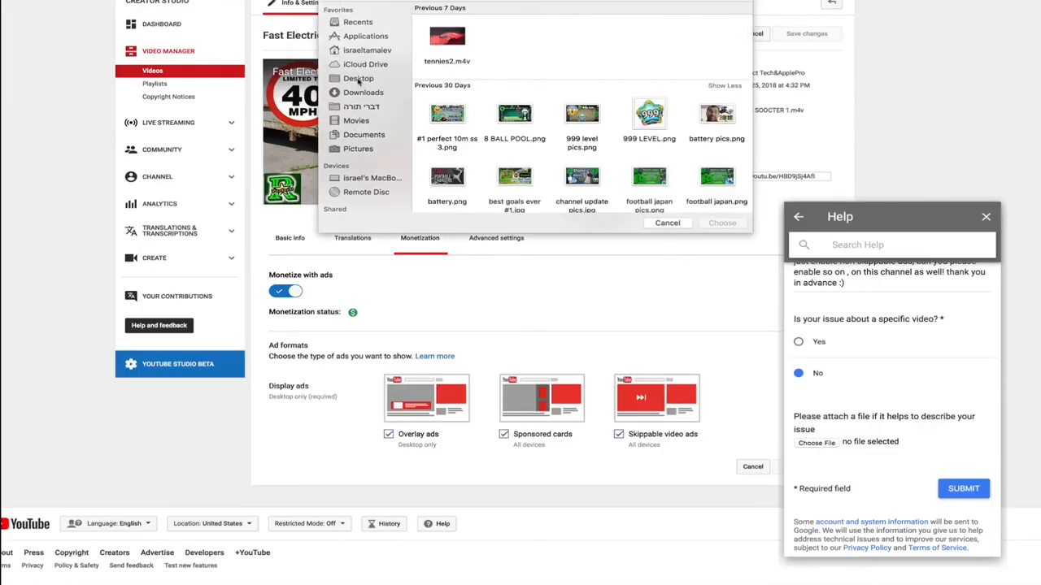
Attach the newest Desktop screenshot and submit the support request.
left_click(358, 78)
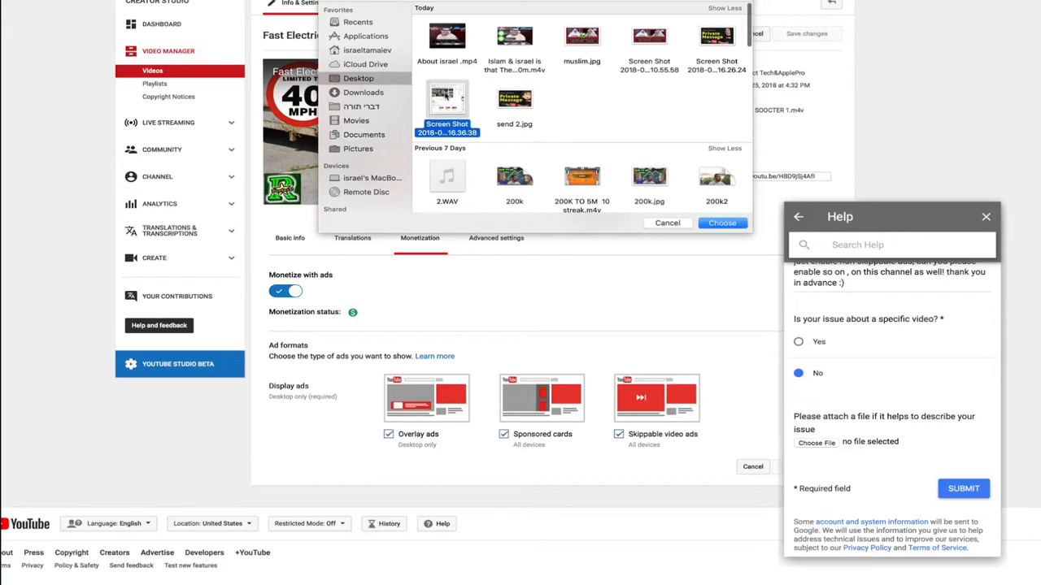
left_click(722, 223)
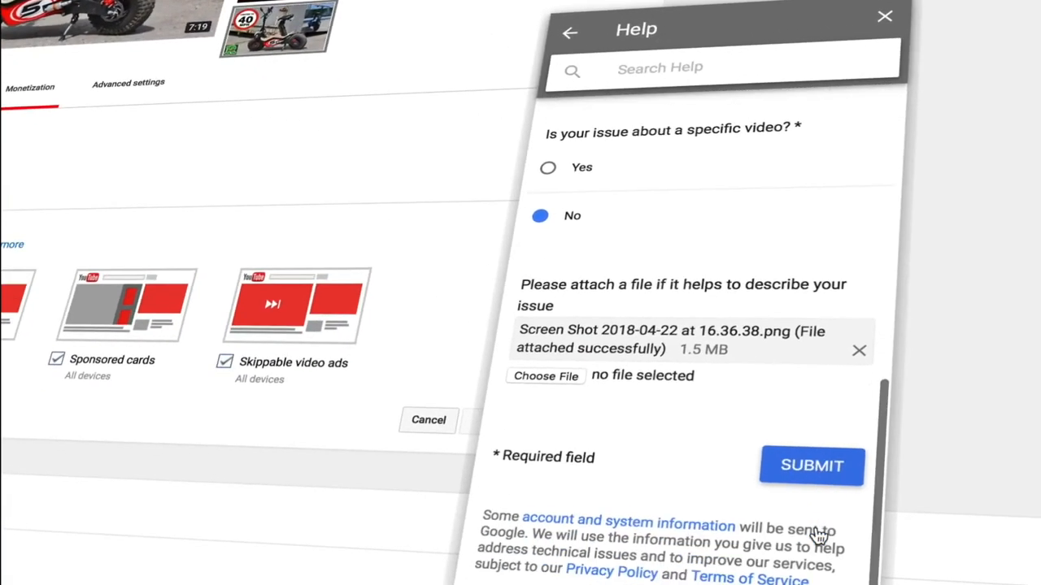
left_click(810, 466)
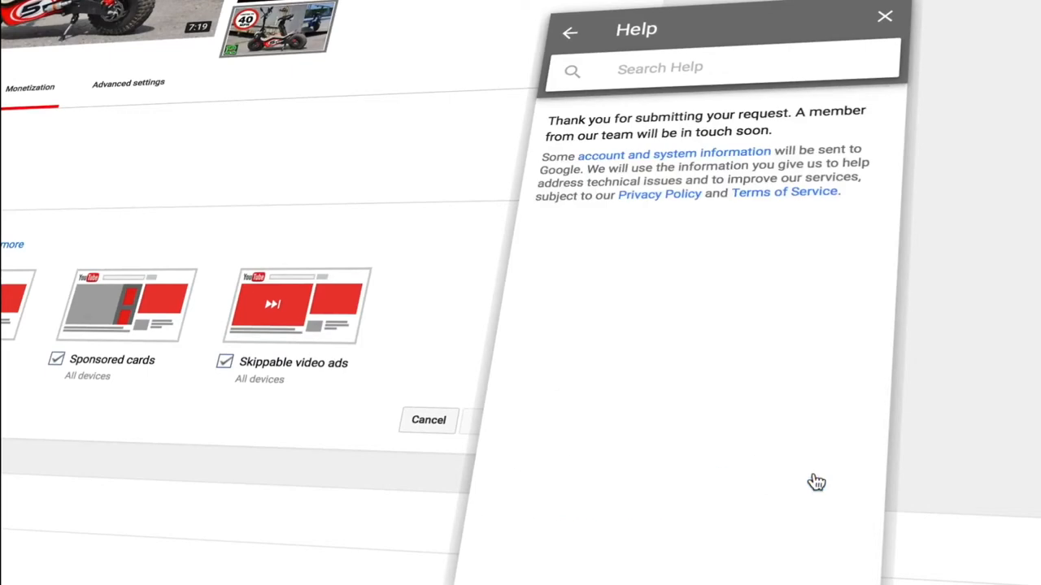
mouse_move(636, 143)
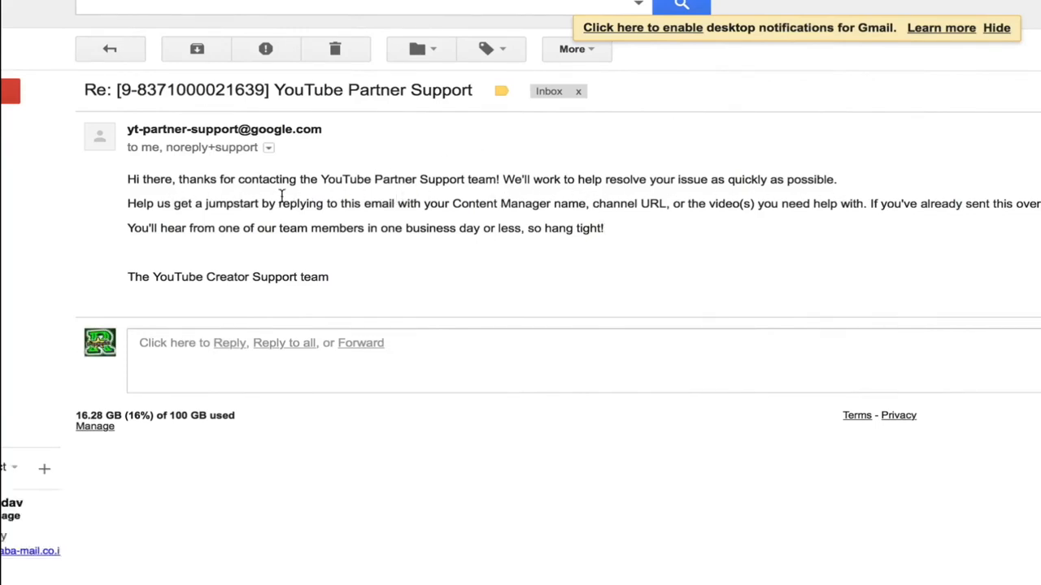
mouse_move(700, 235)
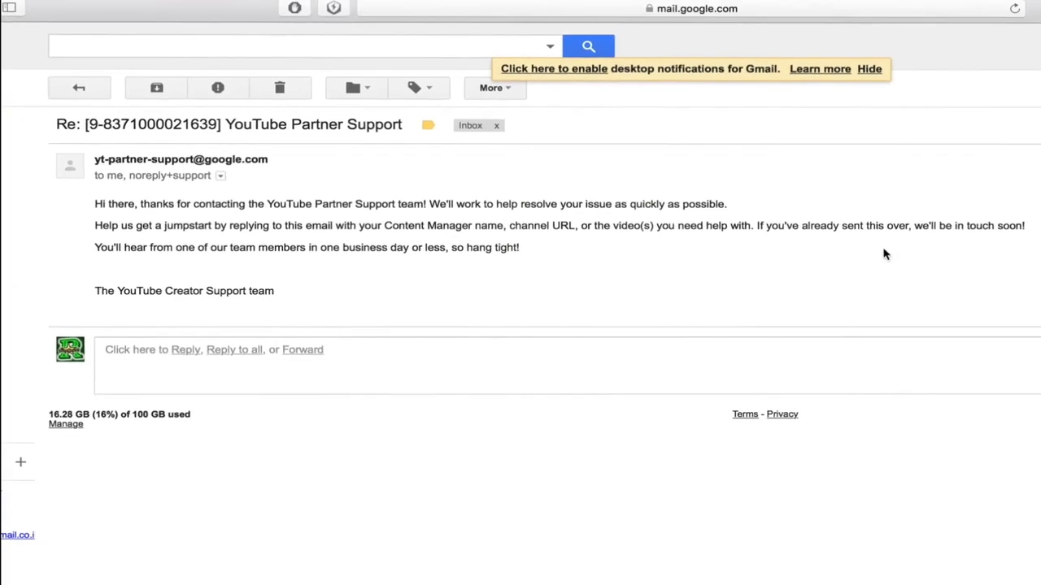
mouse_move(941, 256)
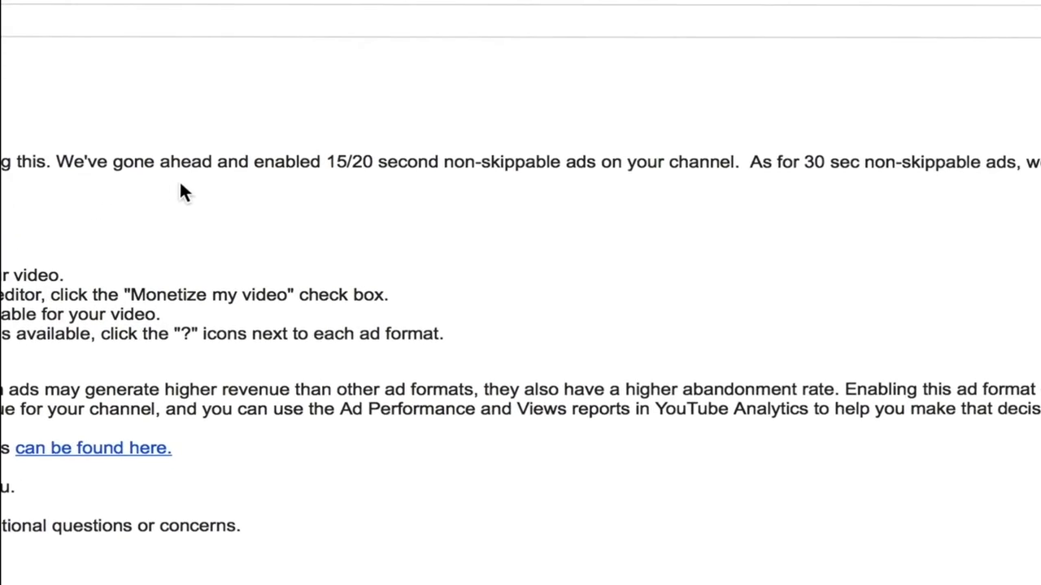
mouse_move(581, 199)
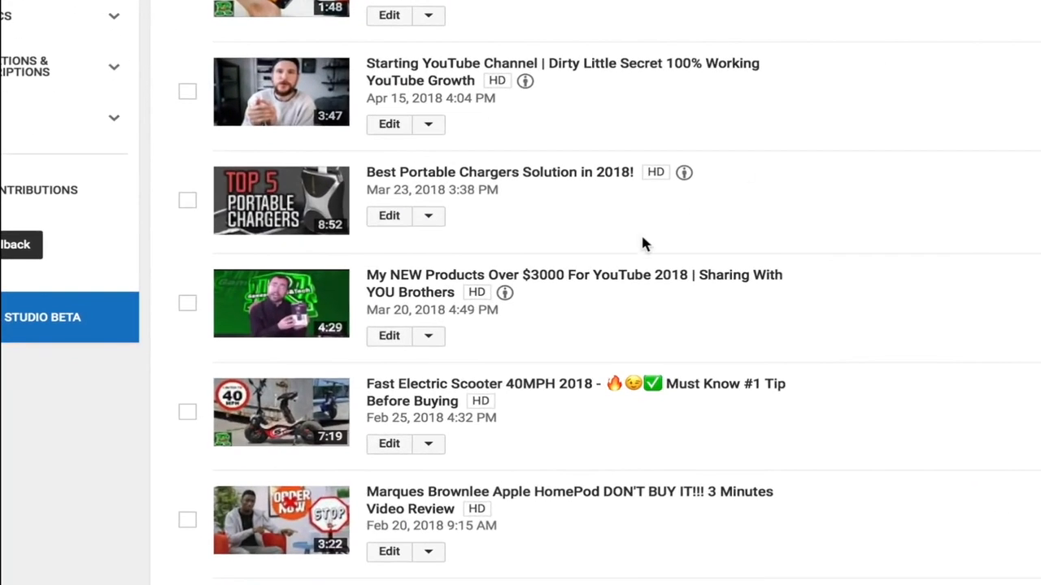
Open the Fast Electric Scooter video's monetization ad formats to see Non-skippable video ads checked.
scroll("down", 3)
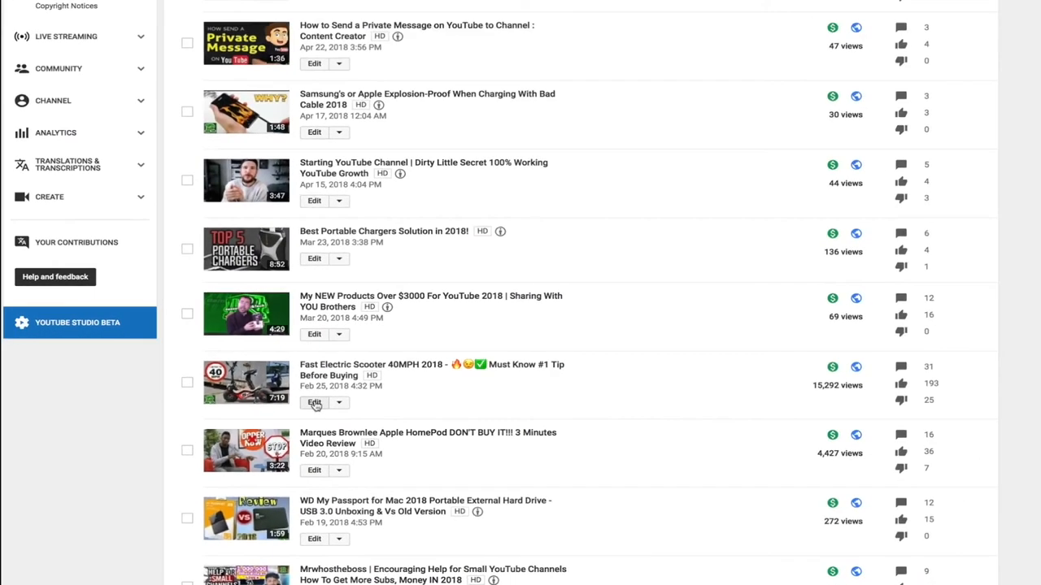
left_click(314, 402)
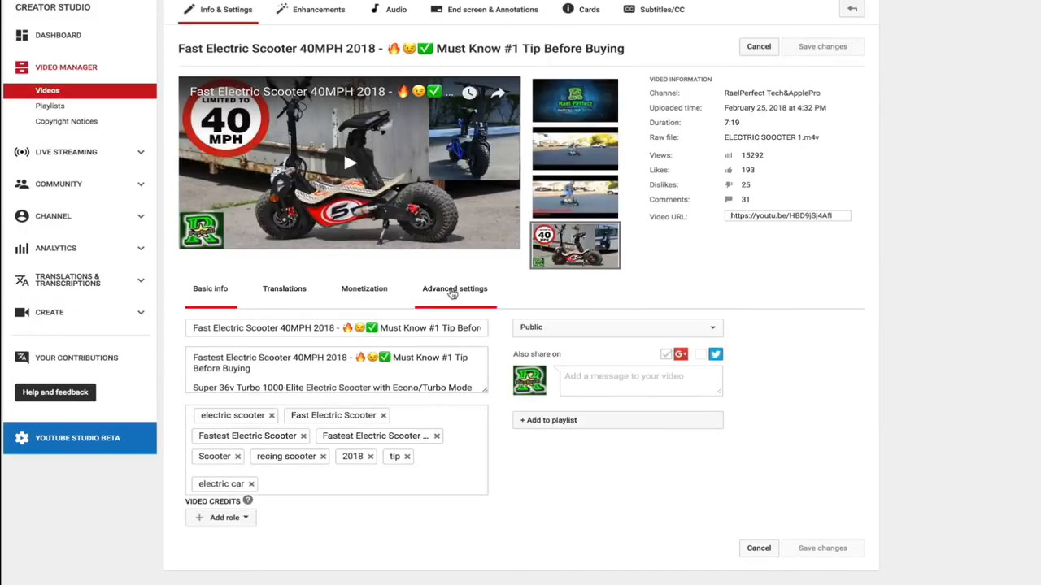
left_click(363, 288)
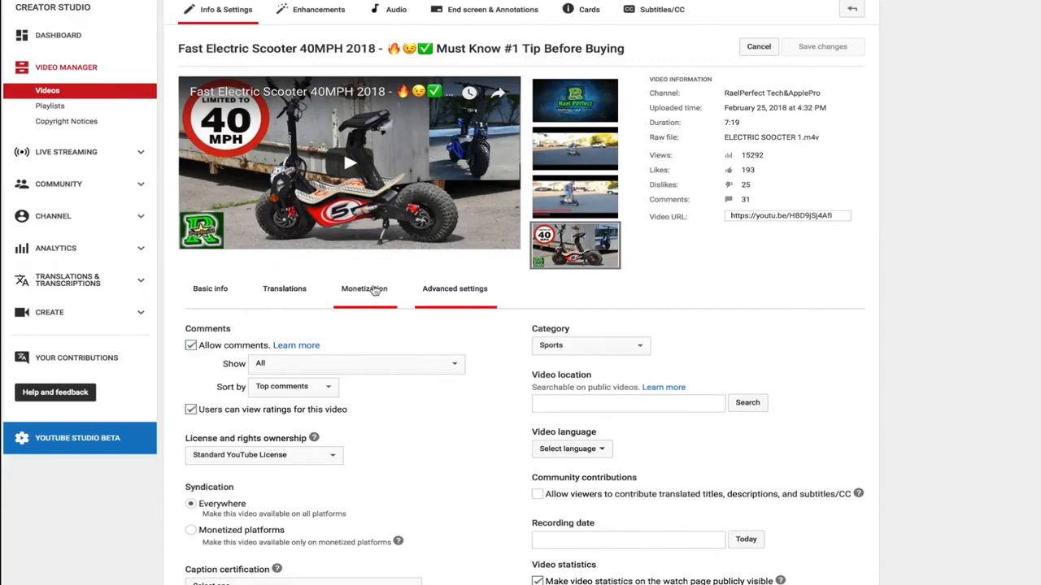
left_click(364, 288)
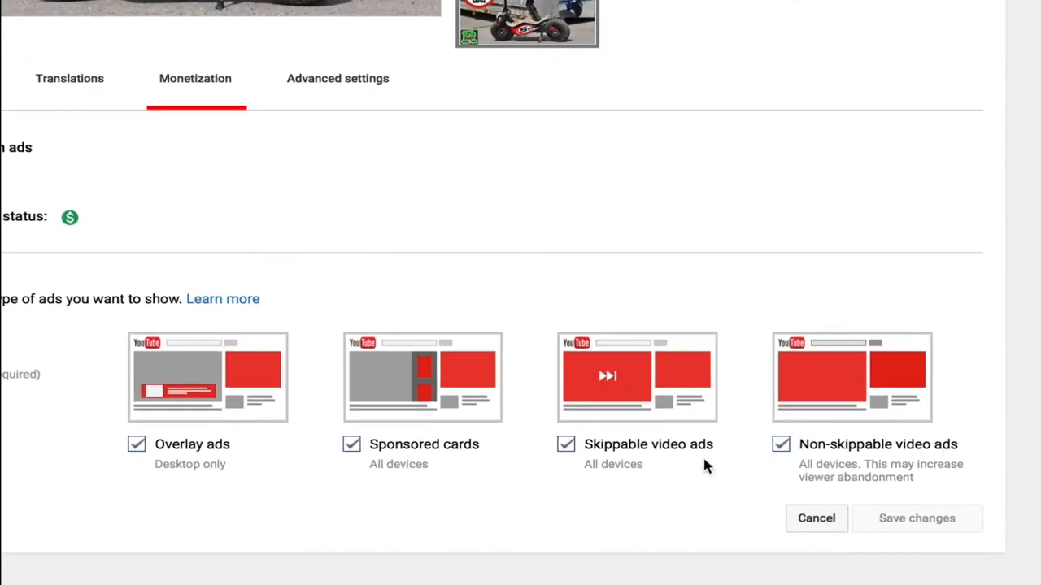